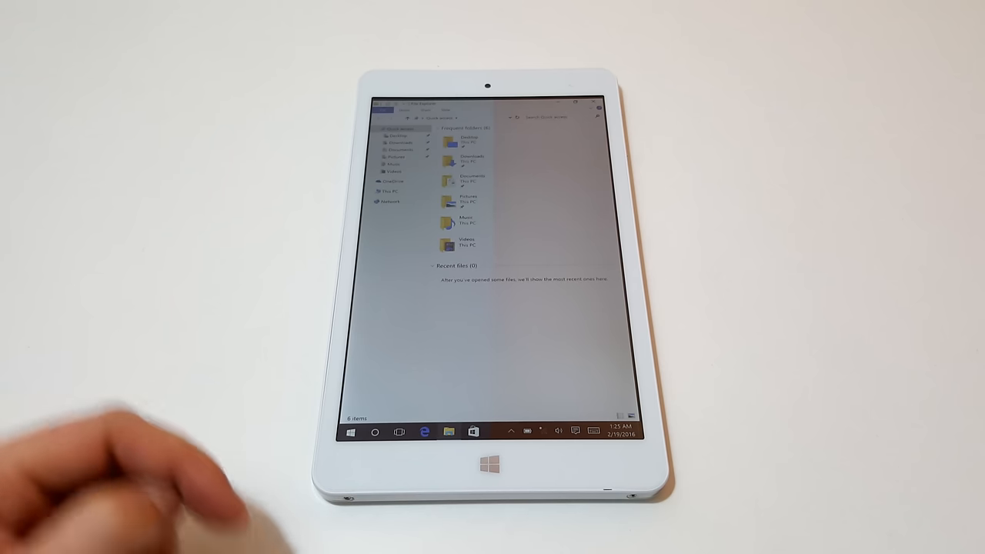
# - Show This PC with the local drive and its free-space bar
pyautogui.click(391, 191)
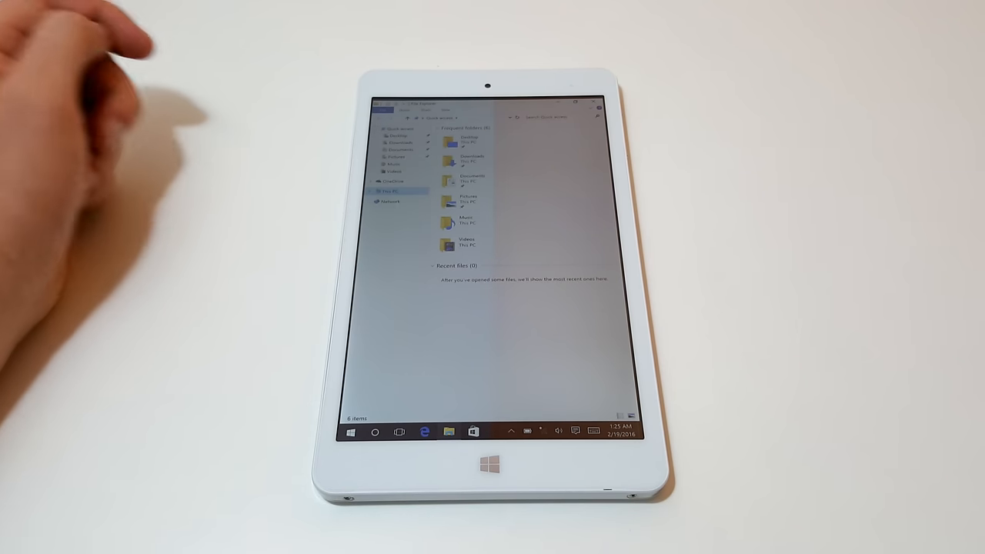
pyautogui.click(391, 191)
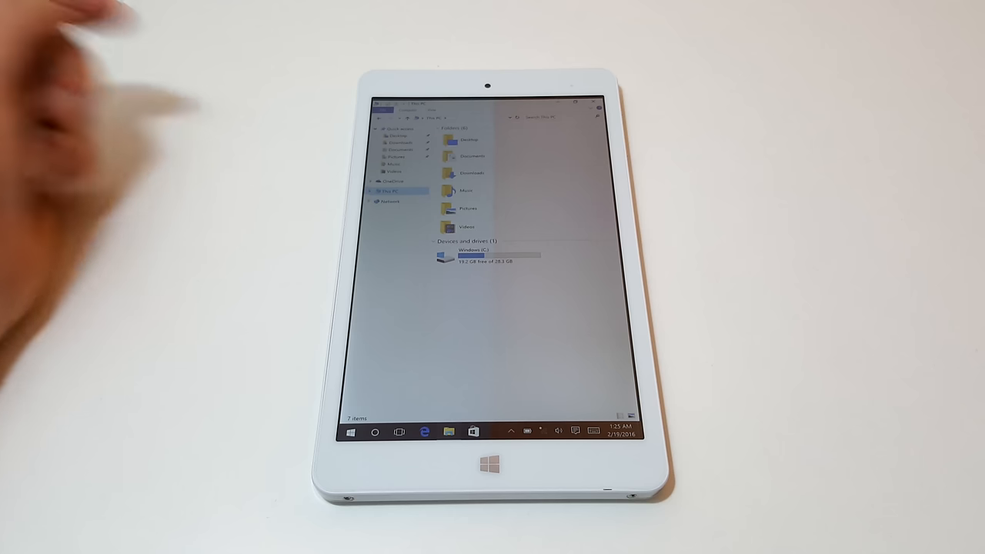
pyautogui.moveTo(154, 116)
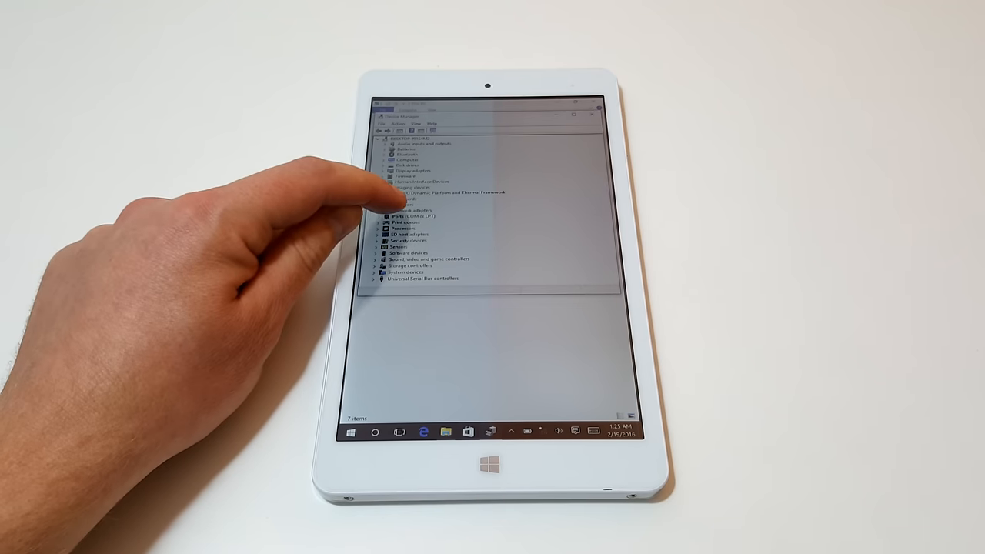
# - Expand the Network adapters category to list the individual adapters
pyautogui.click(394, 209)
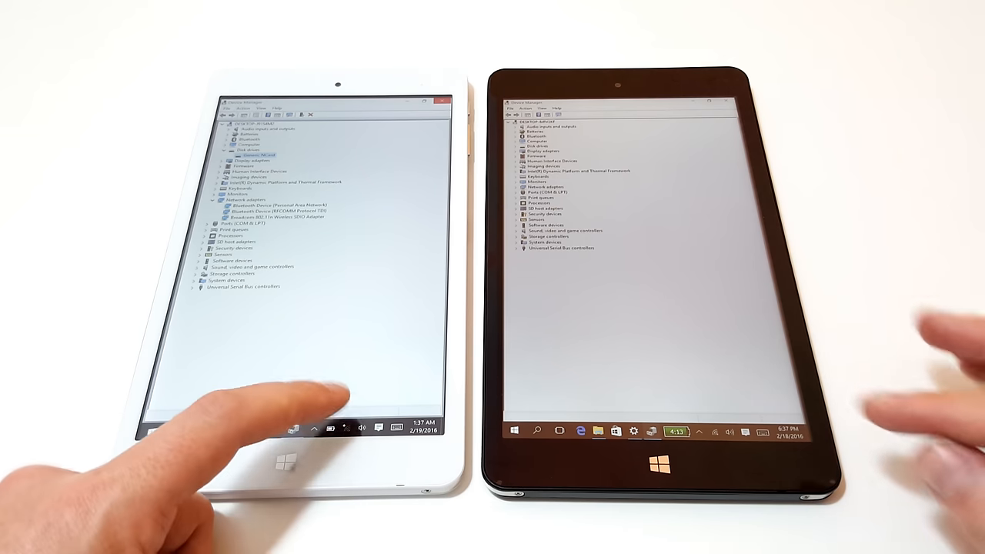
# - Show the battery flyout reading 94% charge from the taskbar
pyautogui.click(343, 428)
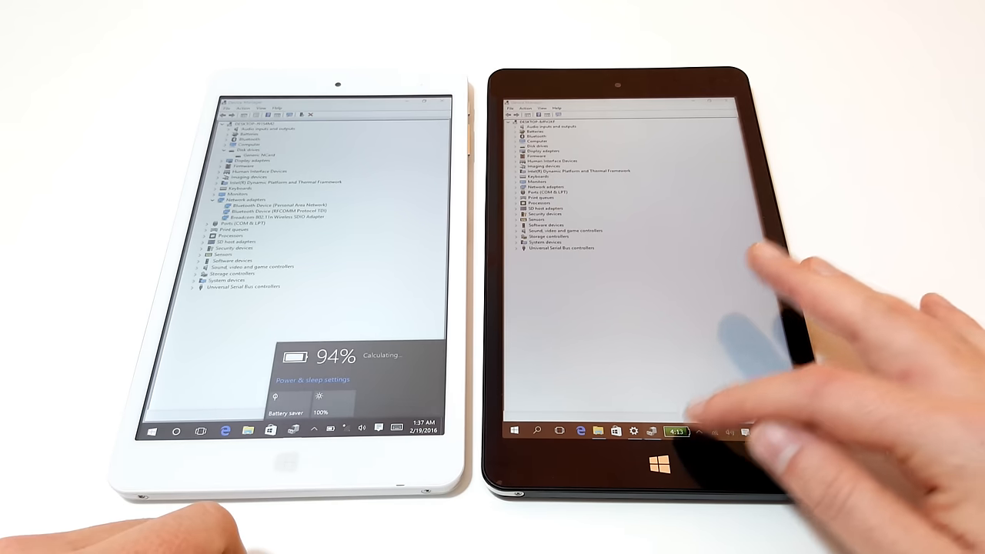